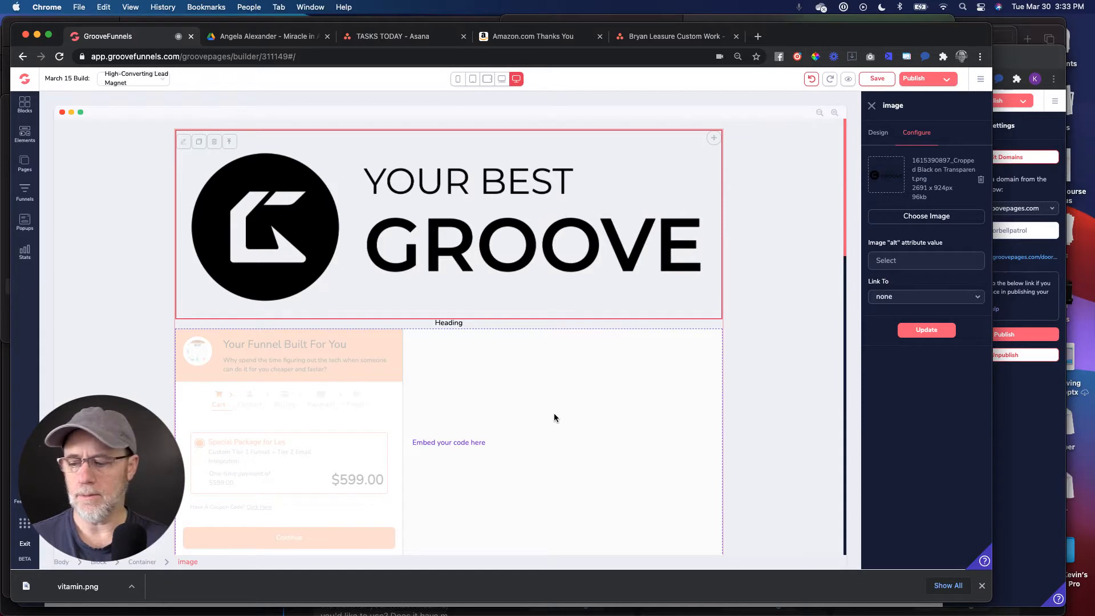
{"action": "mouse_move", "coordinate": [568, 384]}
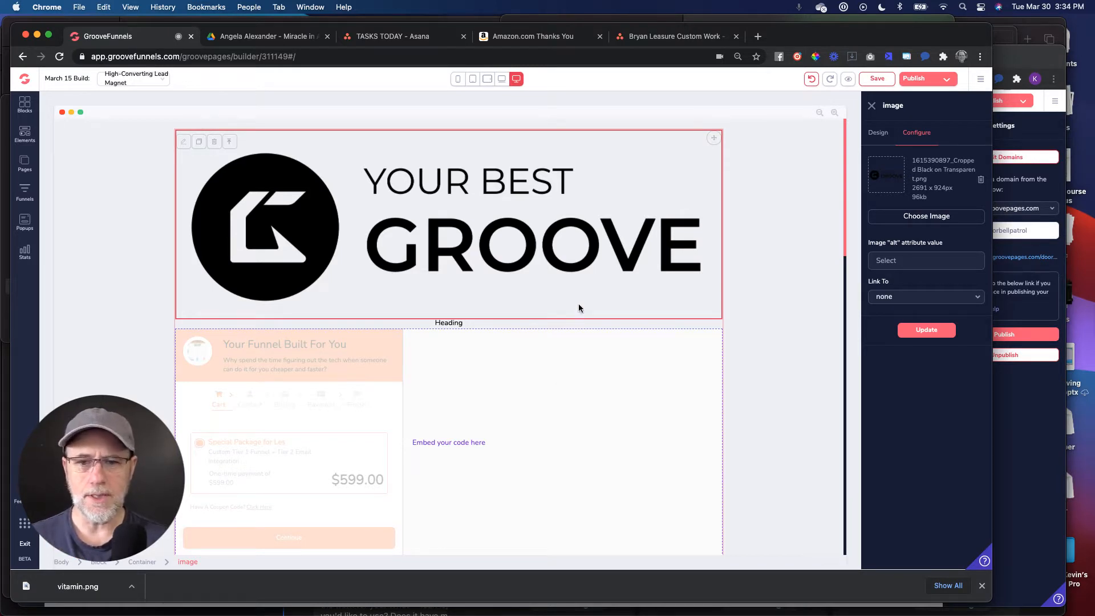
Set the header logo to 40% of its parent width on the desktop layout
{"action": "scroll", "scroll_direction": "down", "scroll_amount": 3}
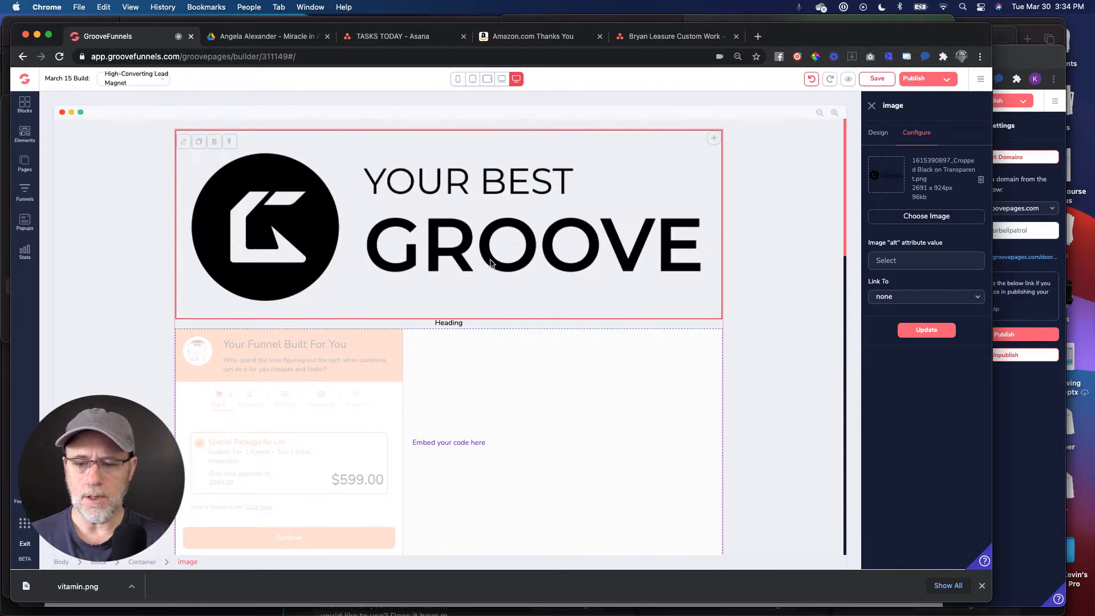
{"action": "mouse_move", "coordinate": [517, 275]}
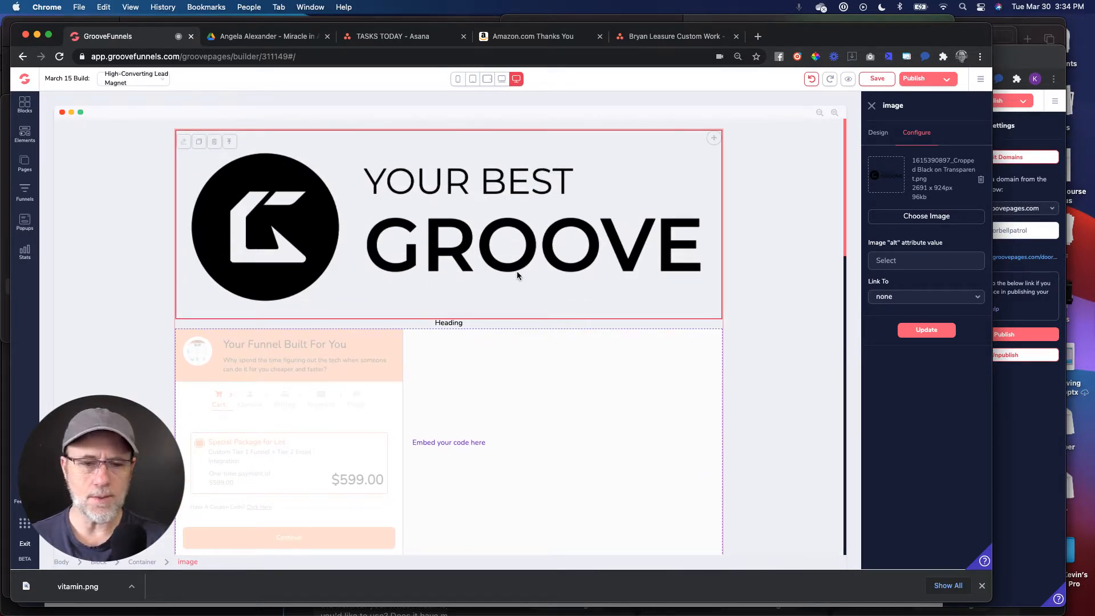
{"action": "left_click", "coordinate": [878, 132]}
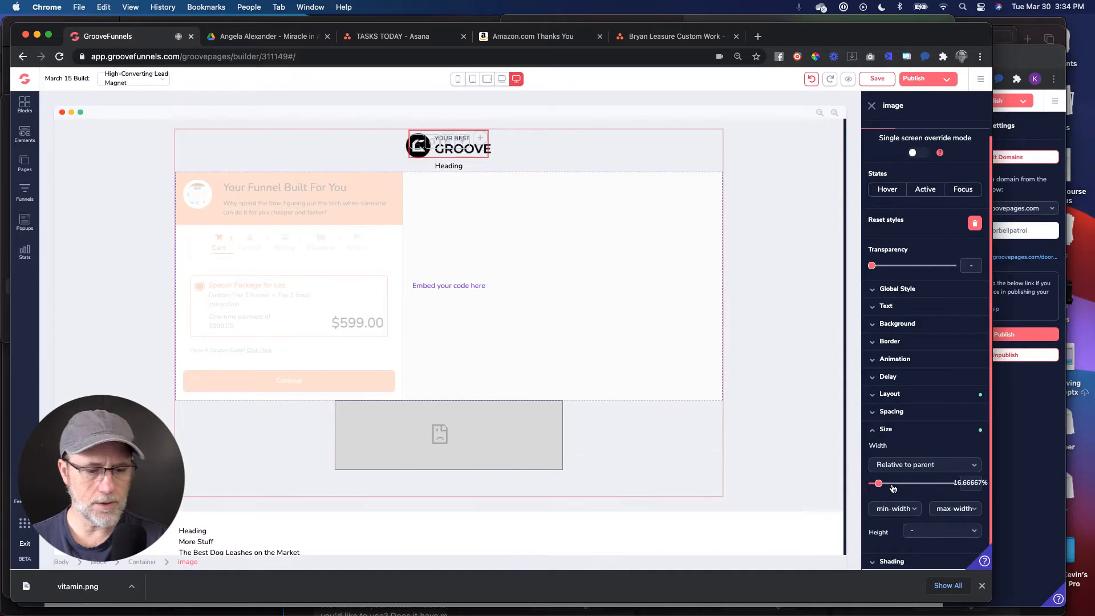
{"action": "left_click_drag", "start_coordinate": [878, 482], "coordinate": [903, 483]}
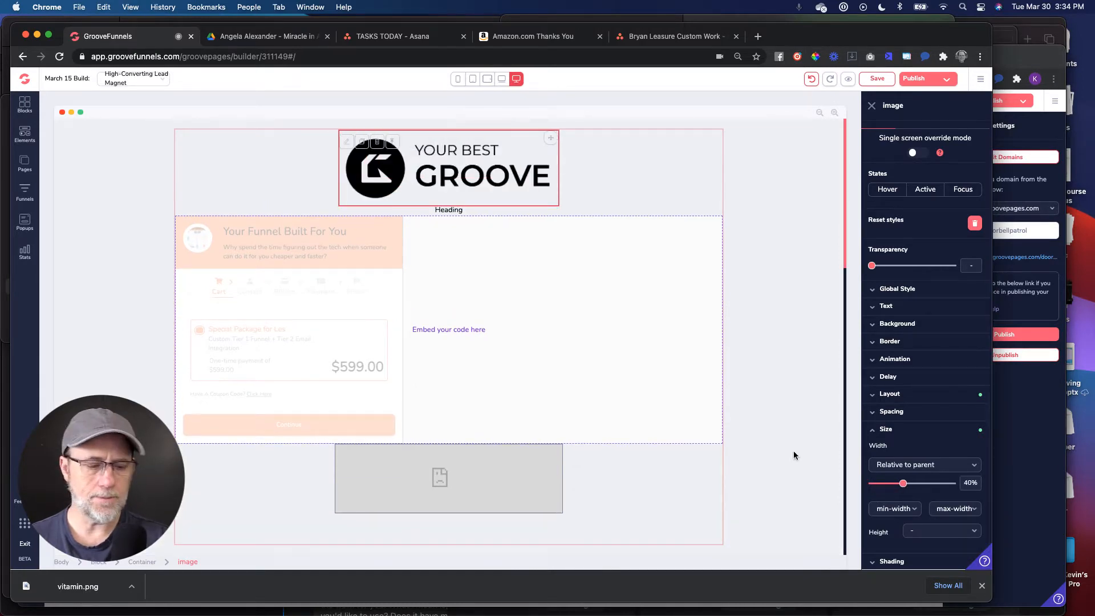
{"action": "left_click", "coordinate": [502, 78]}
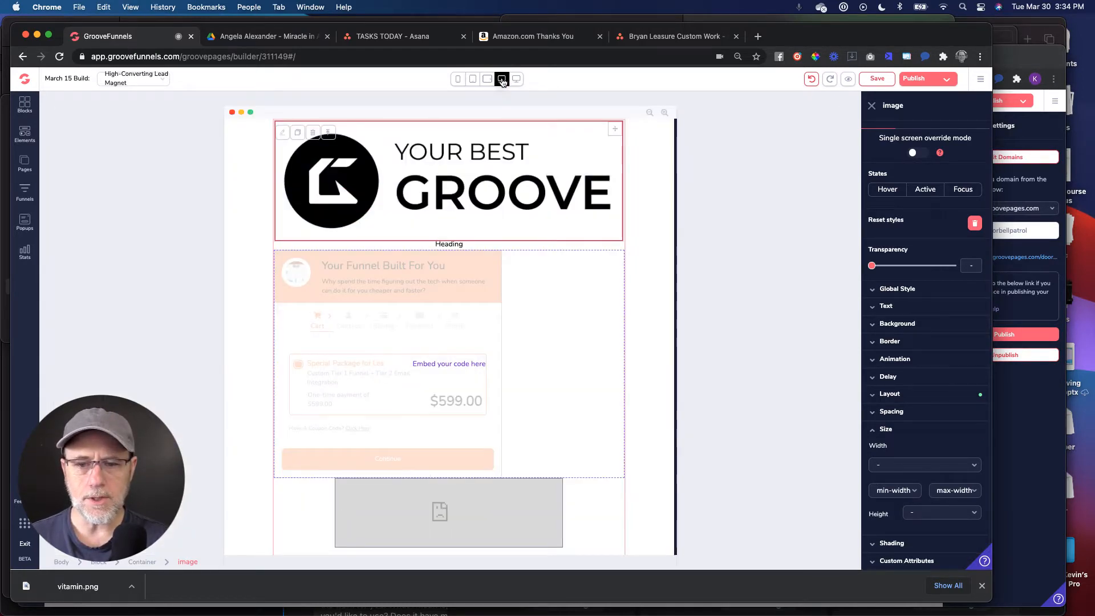
{"action": "left_click", "coordinate": [516, 79]}
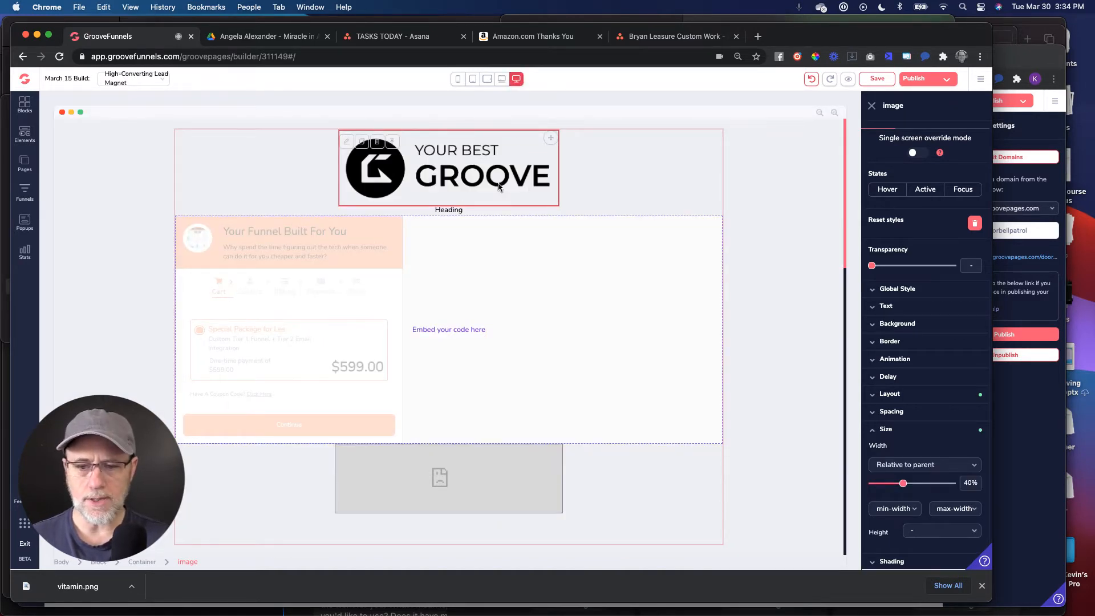
On the tablet layout, size the logo relative to its parent at 75% width
{"action": "left_click", "coordinate": [501, 79]}
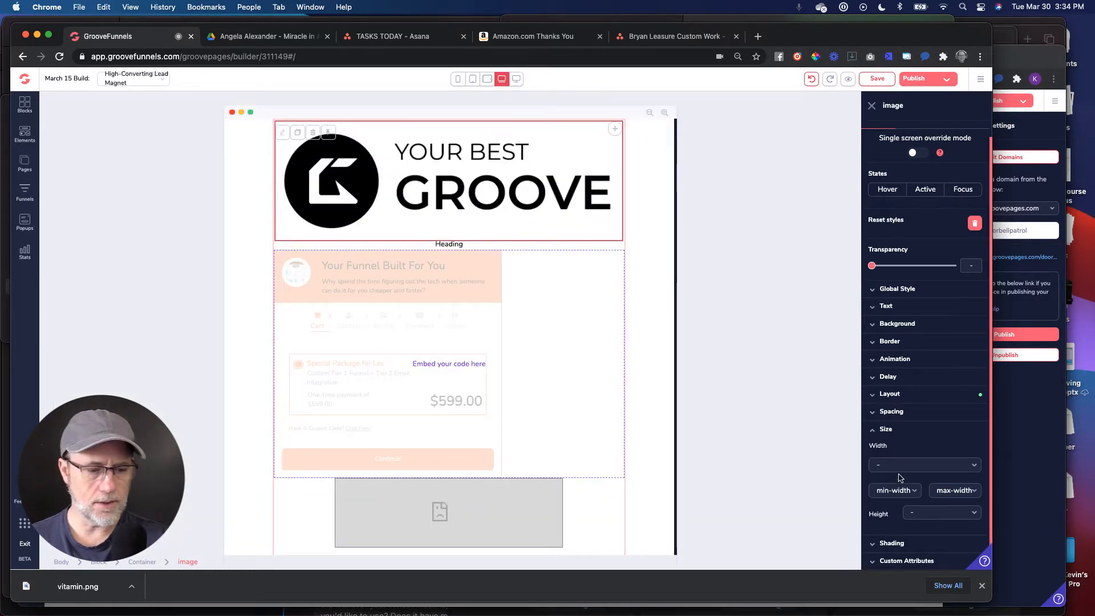
{"action": "left_click", "coordinate": [922, 465]}
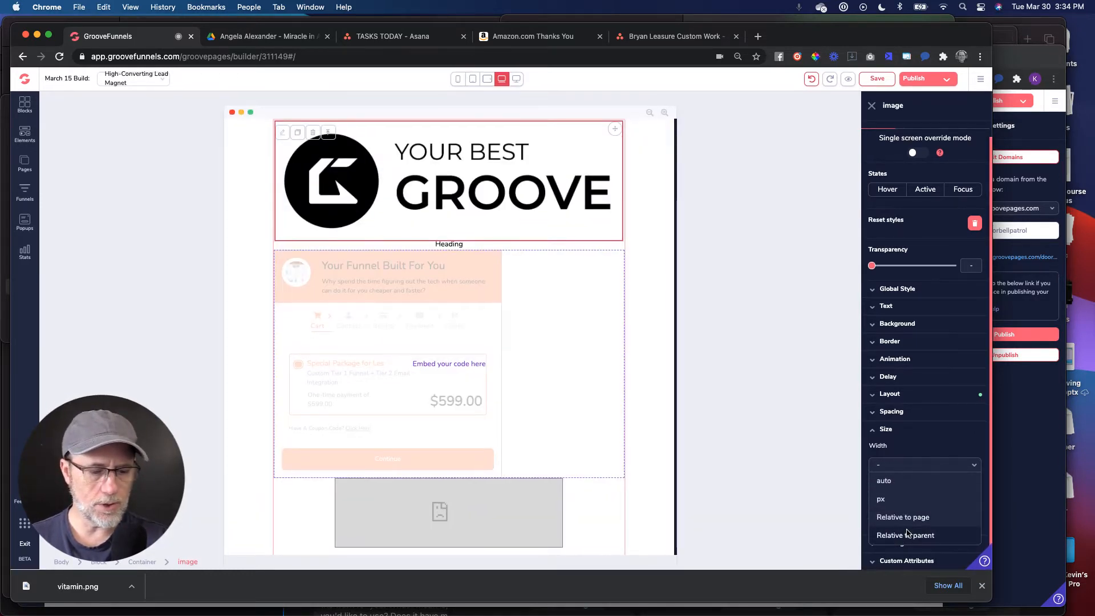
{"action": "left_click", "coordinate": [904, 535]}
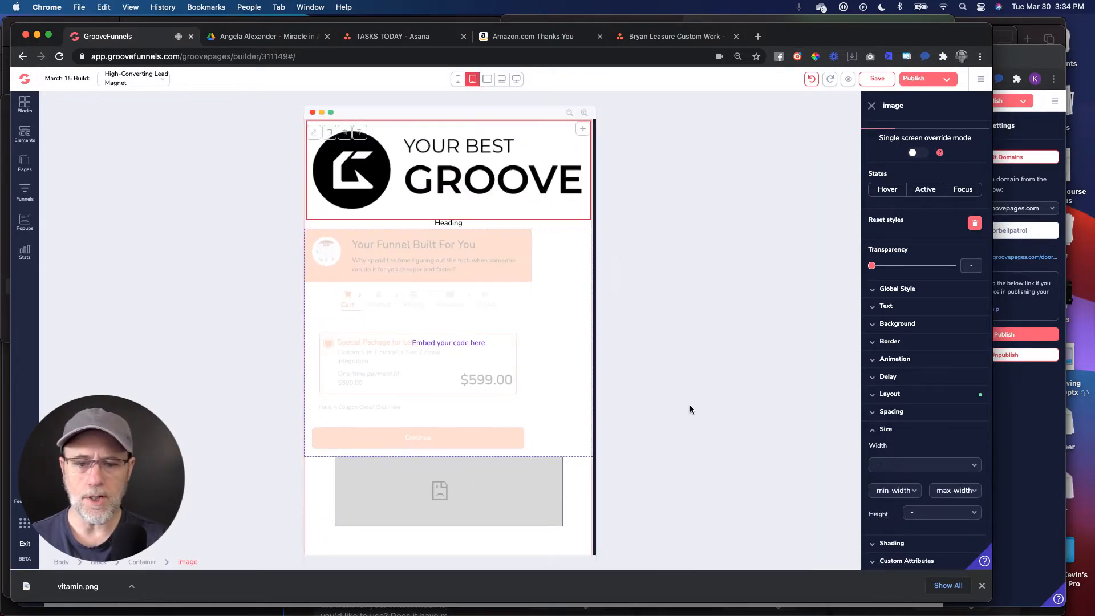
{"action": "left_click", "coordinate": [923, 465]}
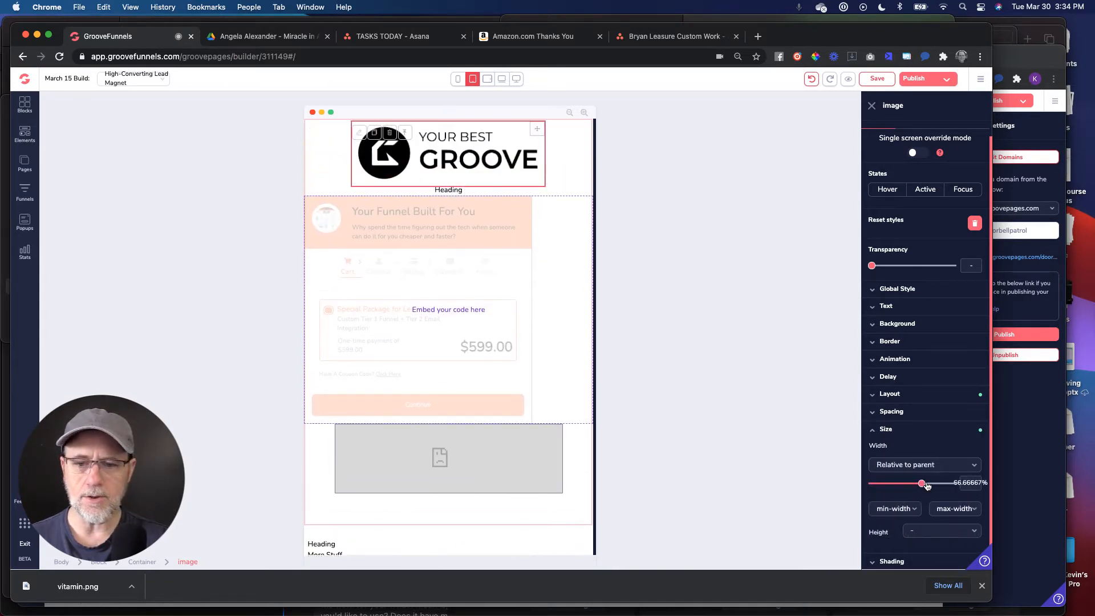
{"action": "left_click_drag", "start_coordinate": [921, 483], "coordinate": [926, 482]}
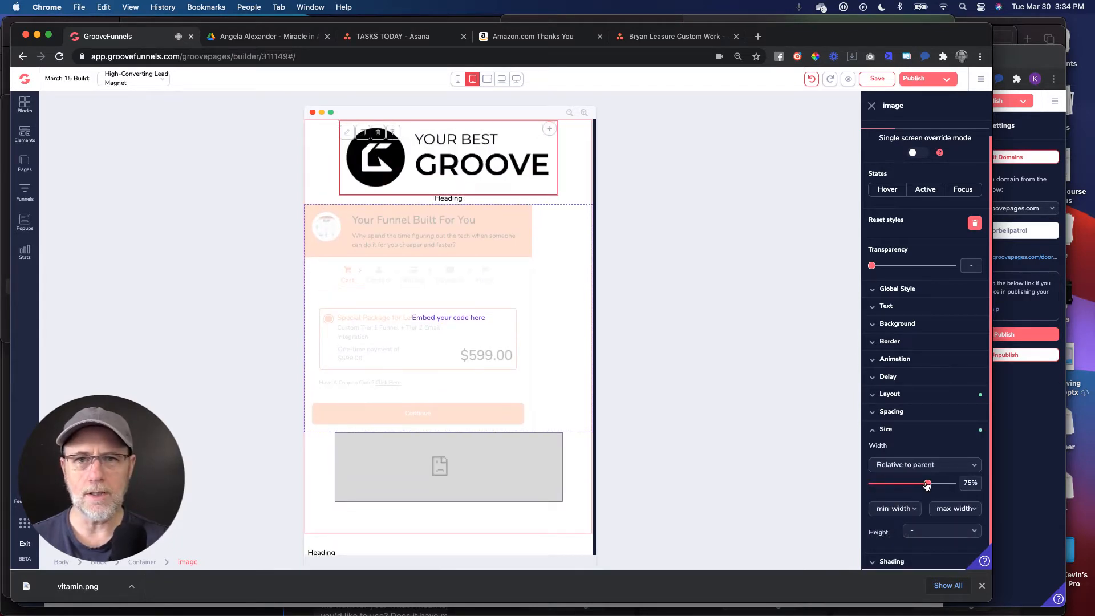
On the phone layout, size the logo relative to its parent at 75% width
{"action": "left_click", "coordinate": [457, 79]}
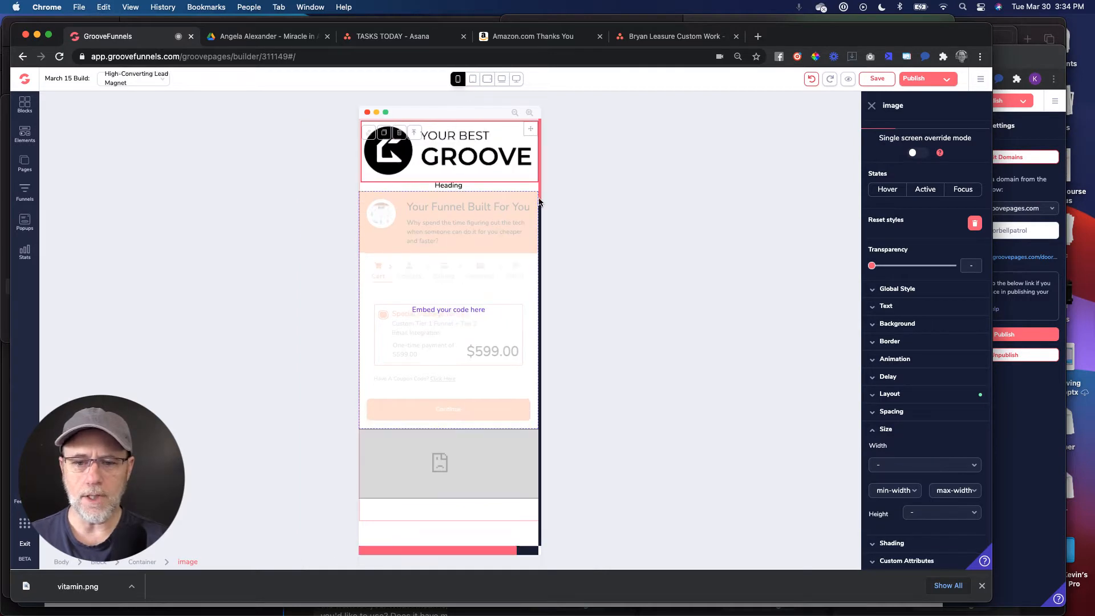
{"action": "left_click", "coordinate": [923, 465]}
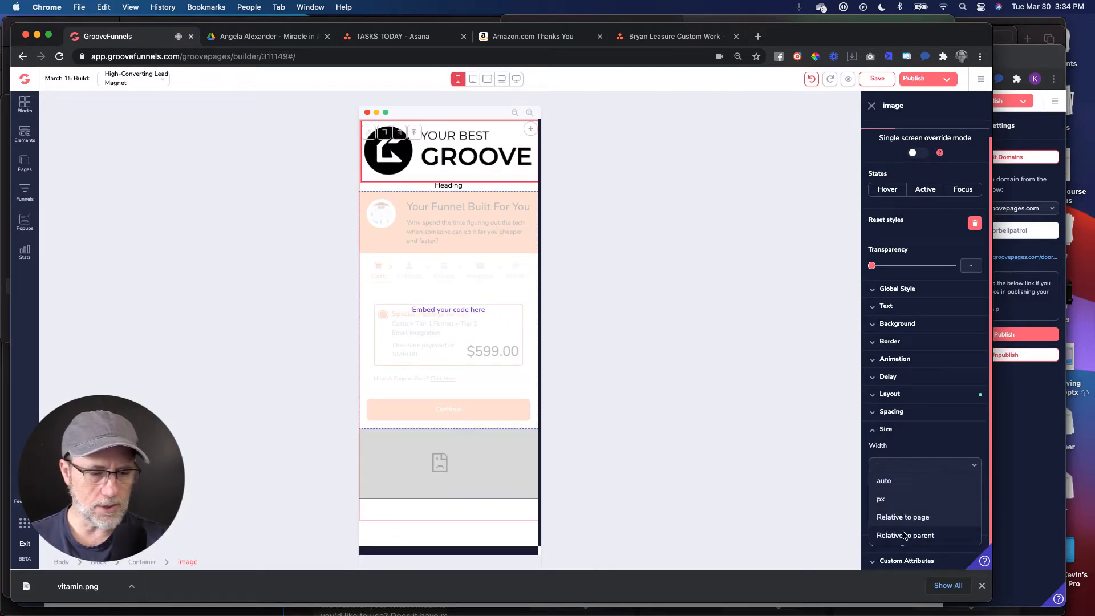
{"action": "left_click", "coordinate": [905, 535]}
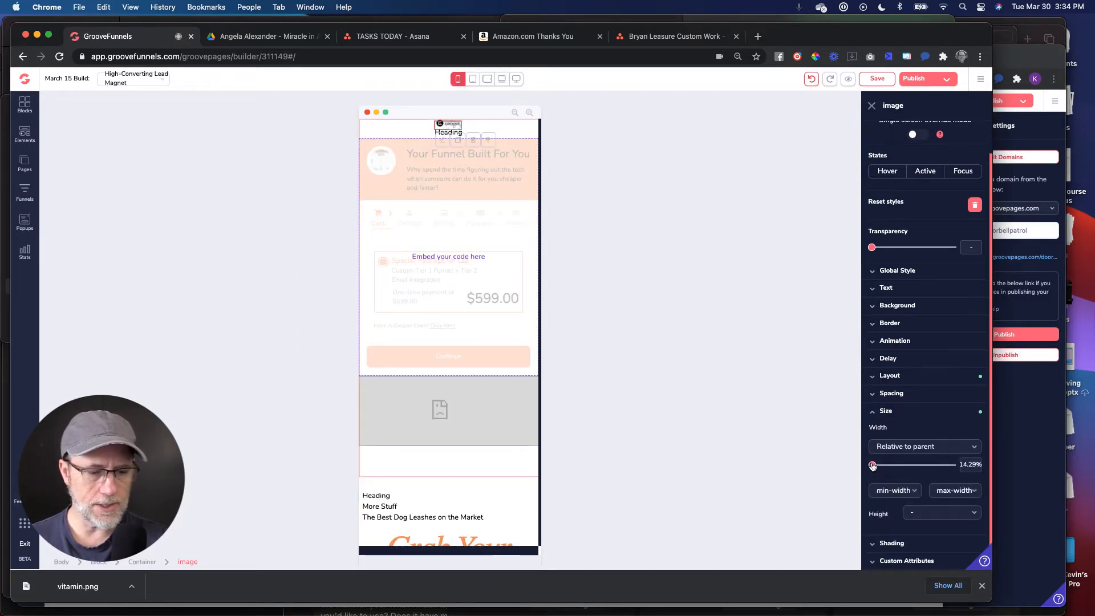
{"action": "left_click_drag", "start_coordinate": [872, 465], "coordinate": [927, 464]}
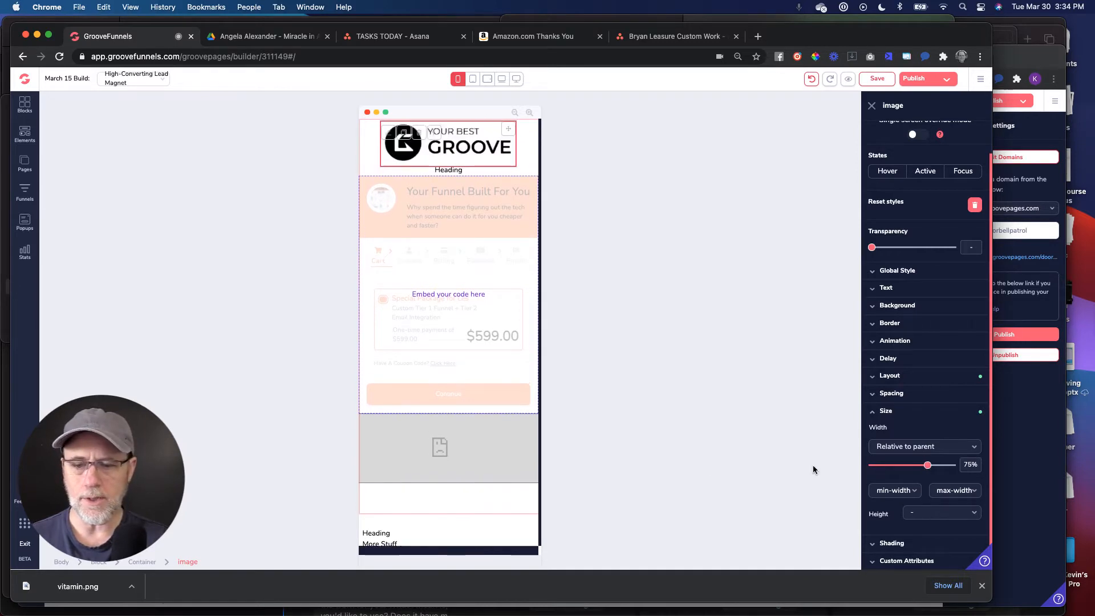
Set the book cover image to 75% of its column width on the desktop layout
{"action": "scroll", "scroll_direction": "down", "scroll_amount": 3}
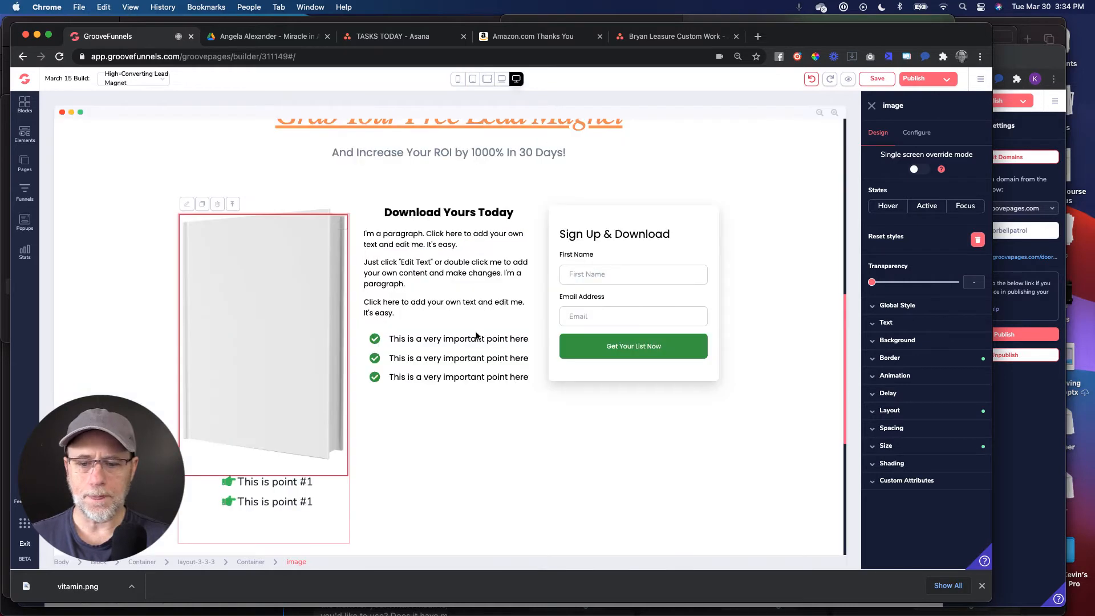
{"action": "left_click", "coordinate": [516, 78]}
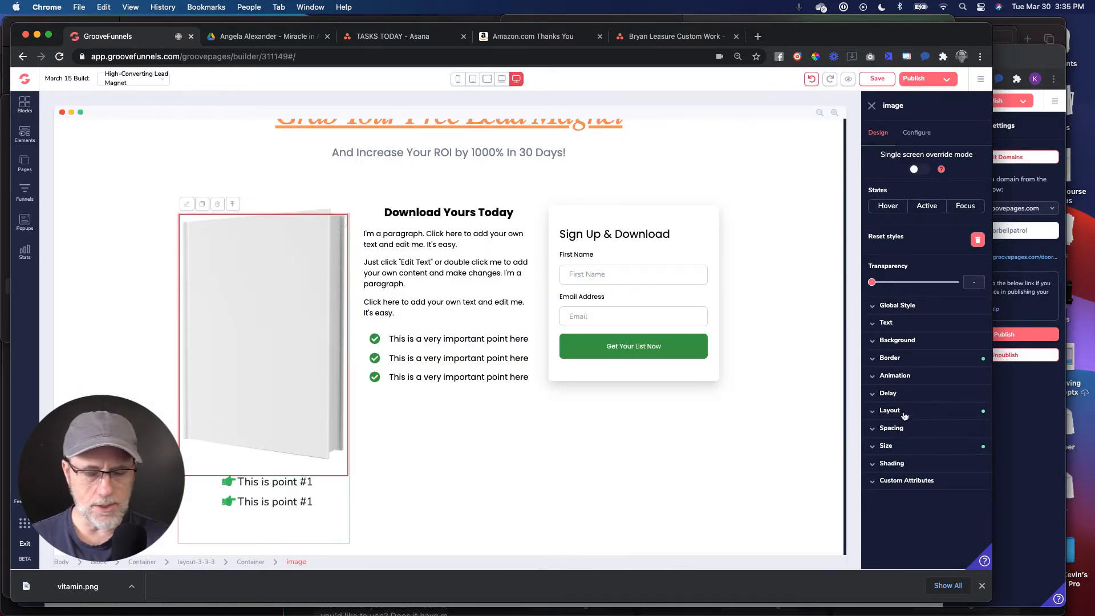
{"action": "left_click", "coordinate": [890, 410]}
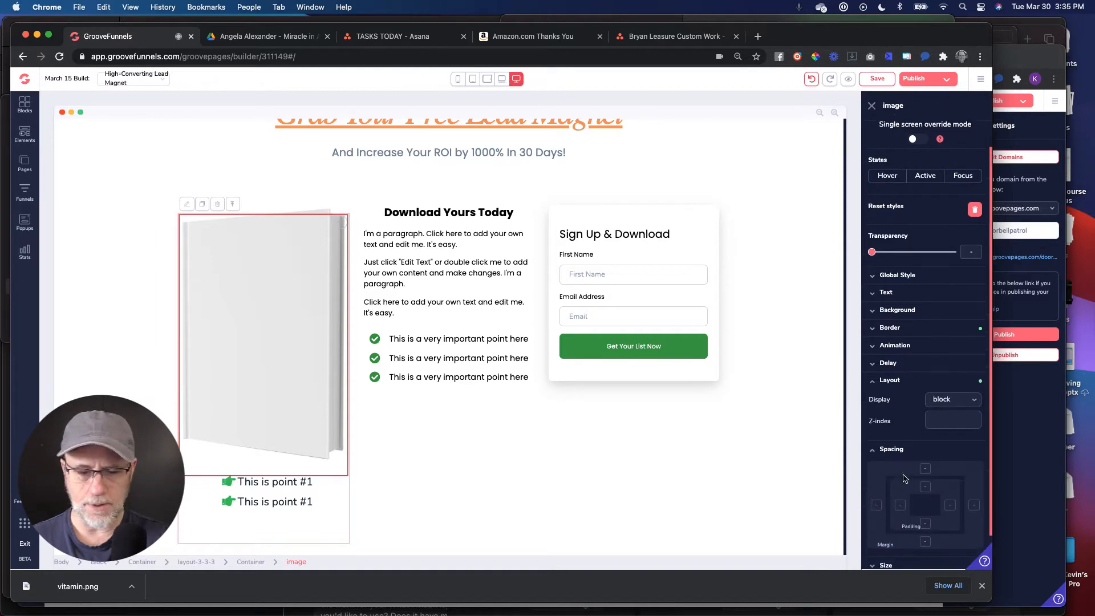
{"action": "scroll", "scroll_direction": "down", "scroll_amount": 3}
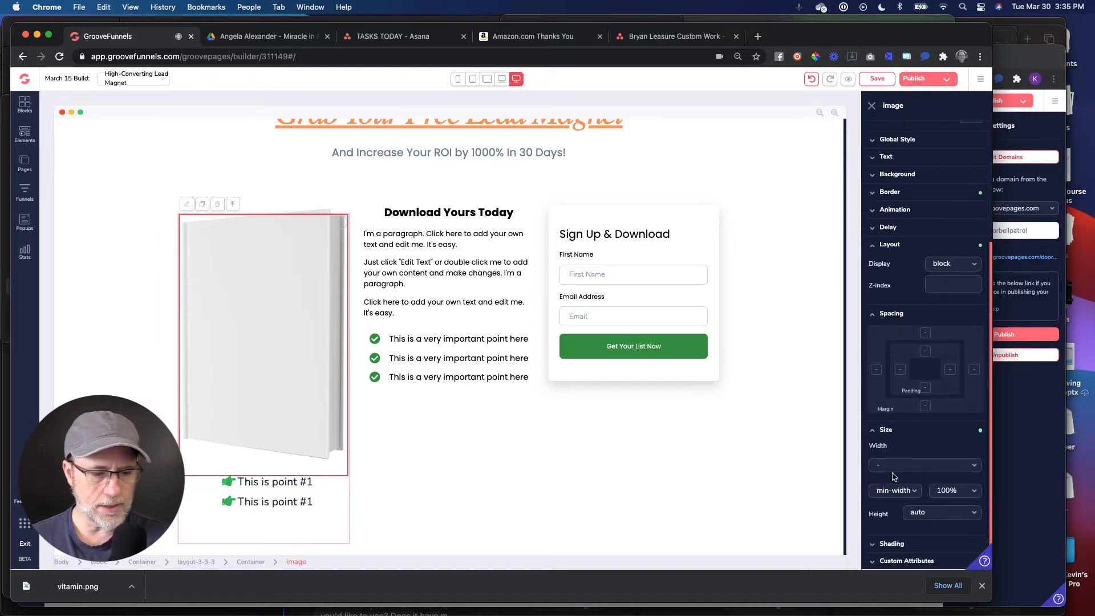
{"action": "left_click", "coordinate": [923, 464]}
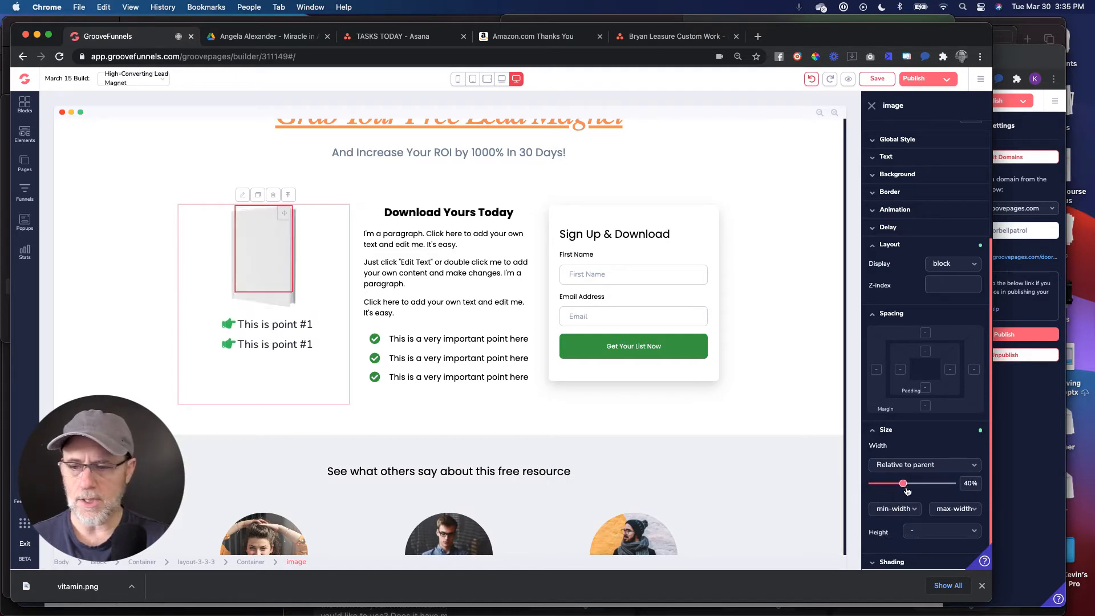
{"action": "left_click_drag", "start_coordinate": [903, 482], "coordinate": [927, 483]}
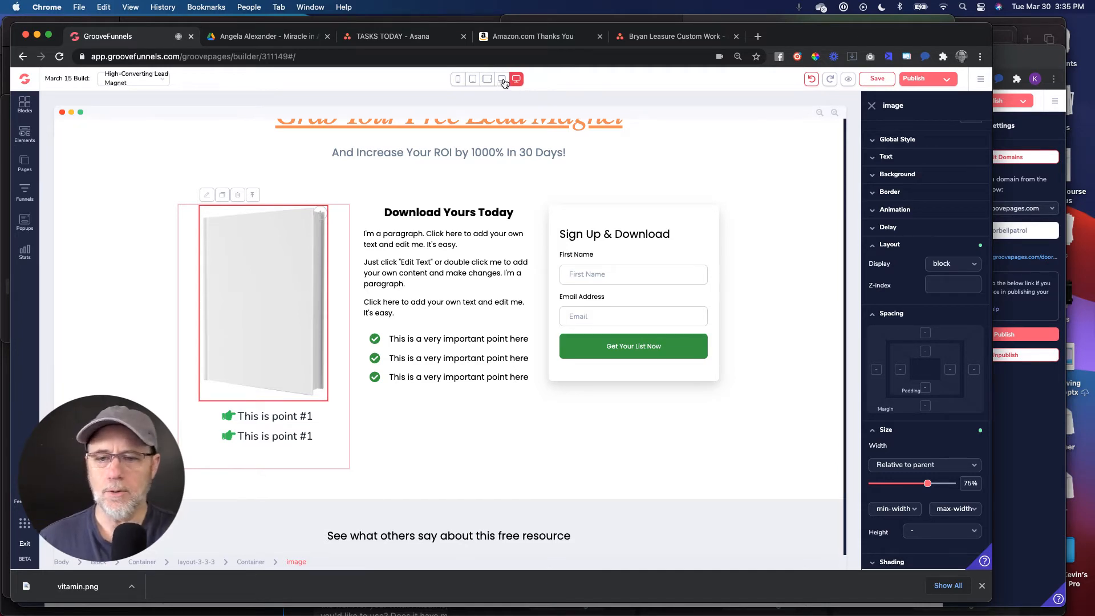
On the mobile layout, size the book image relative to its column at 60% width
{"action": "left_click", "coordinate": [501, 79]}
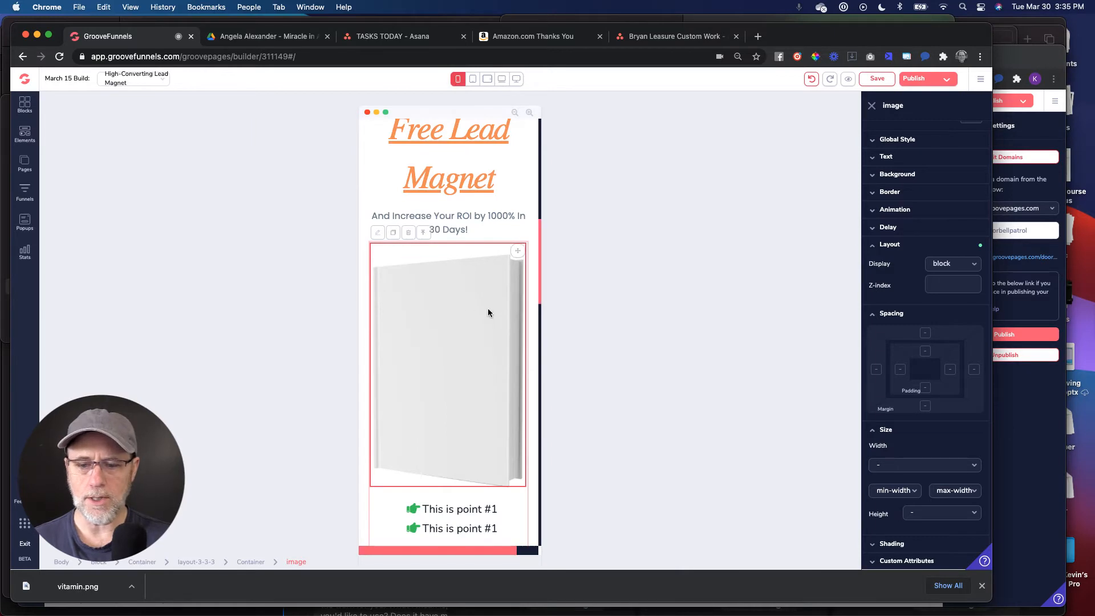
{"action": "mouse_move", "coordinate": [512, 409]}
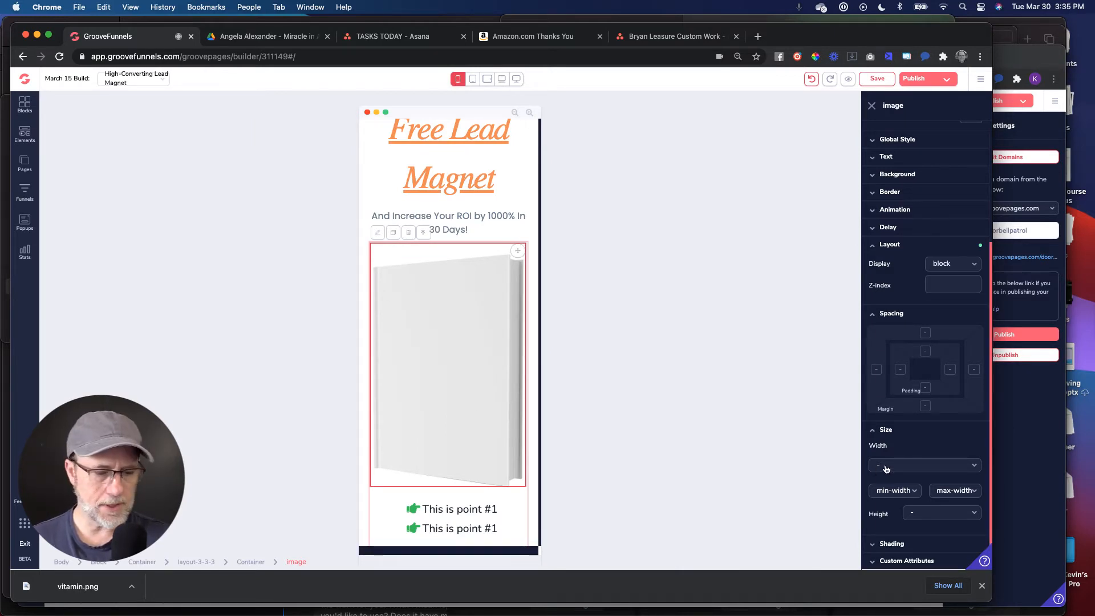
{"action": "left_click", "coordinate": [923, 465]}
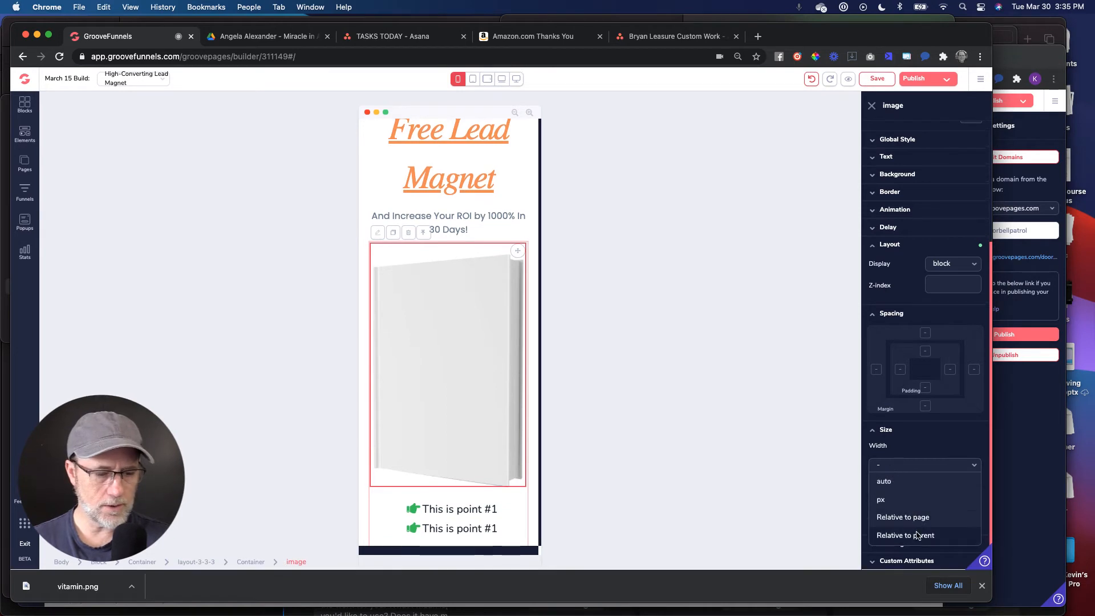
{"action": "left_click", "coordinate": [905, 535]}
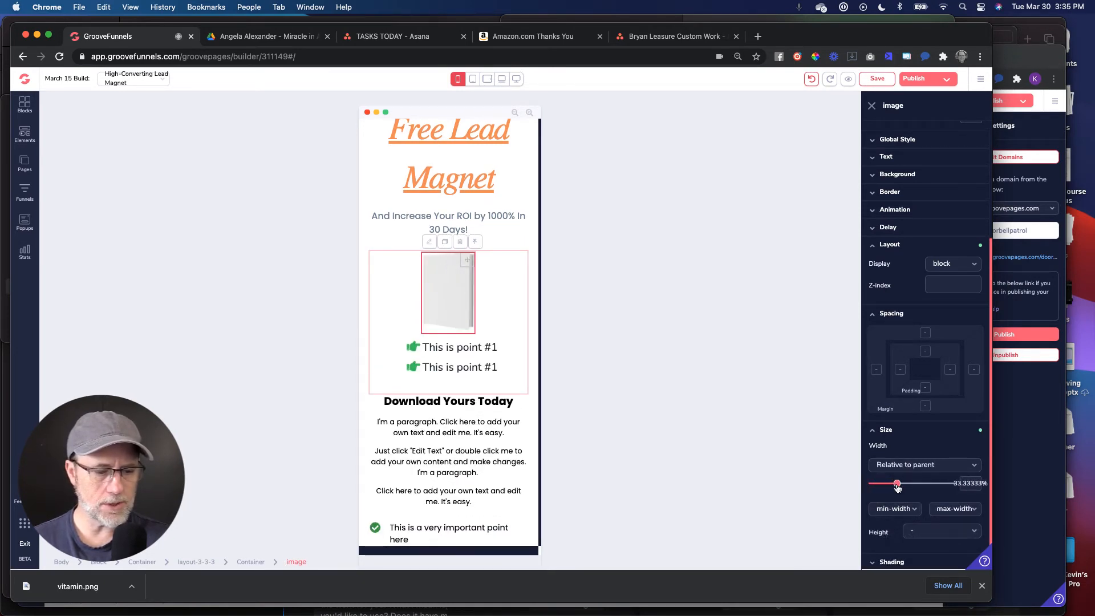
{"action": "left_click_drag", "start_coordinate": [898, 482], "coordinate": [915, 483]}
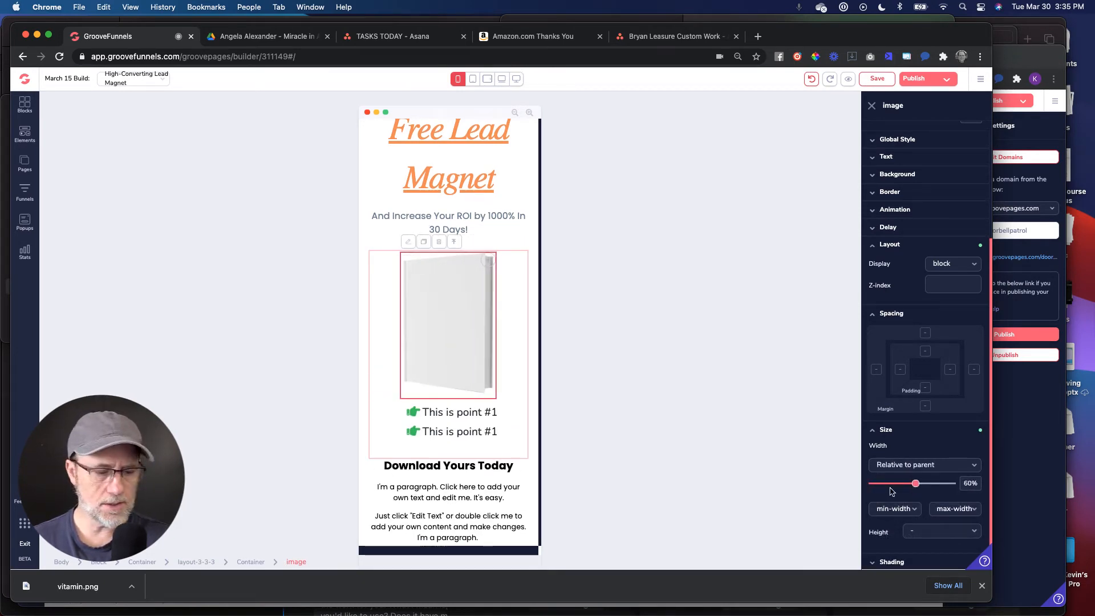
Preview the book image on the tablet and laptop screen sizes
{"action": "left_click", "coordinate": [472, 78]}
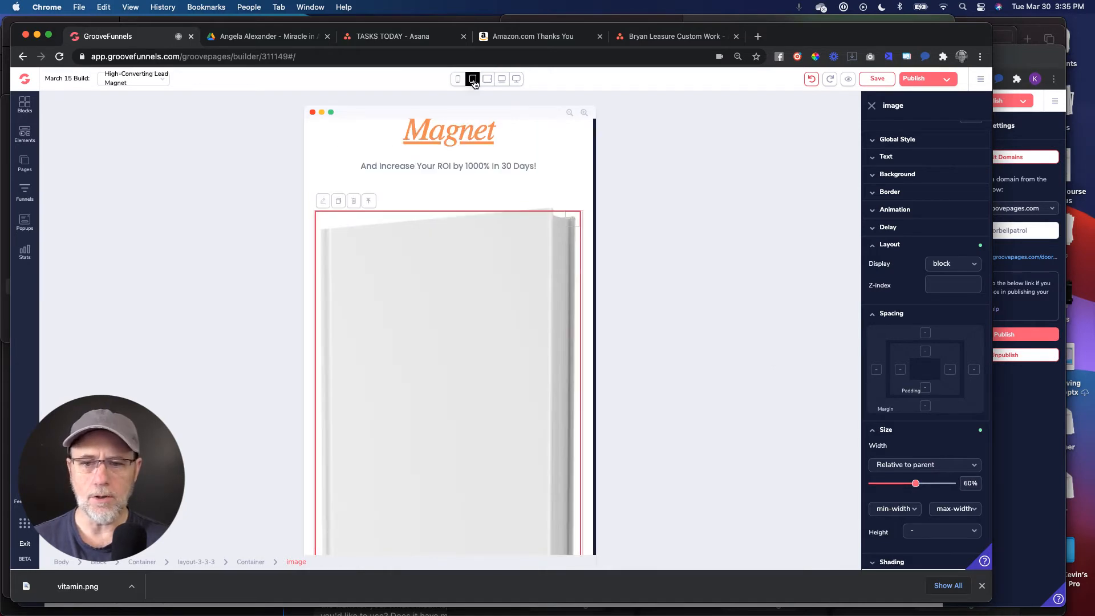
{"action": "left_click", "coordinate": [472, 79]}
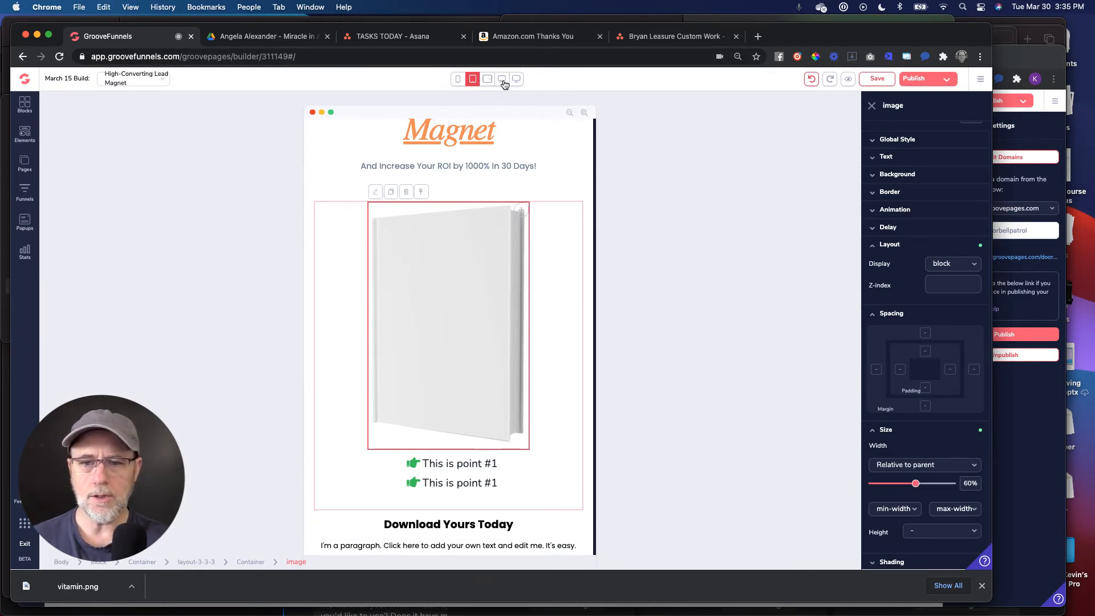
{"action": "left_click", "coordinate": [502, 78]}
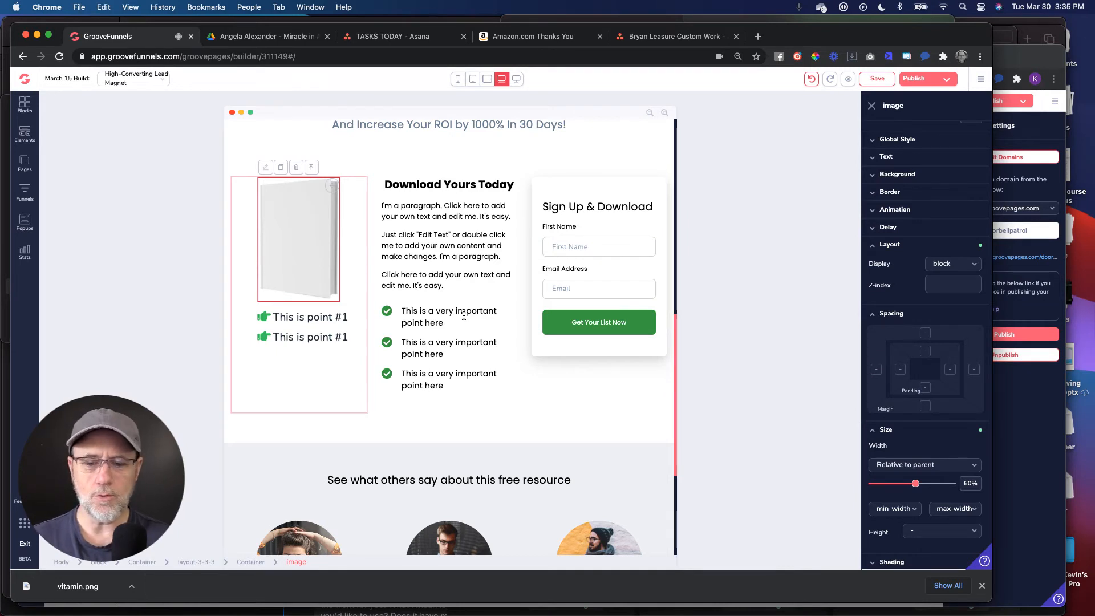
{"action": "mouse_move", "coordinate": [506, 383]}
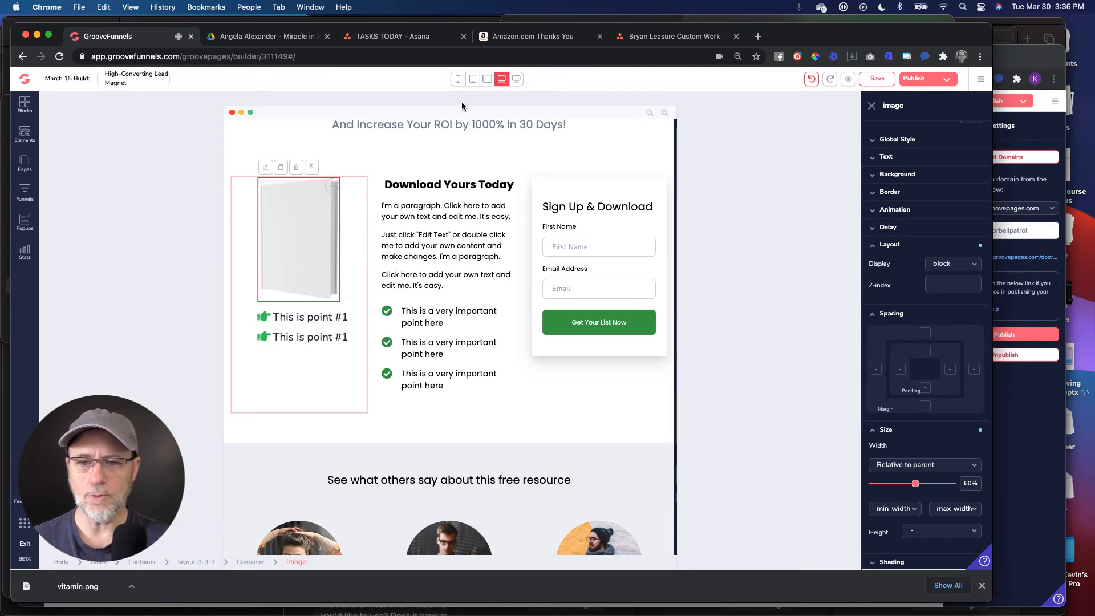
Select the first checklist point on mobile and check it on the tablet size
{"action": "left_click", "coordinate": [458, 79]}
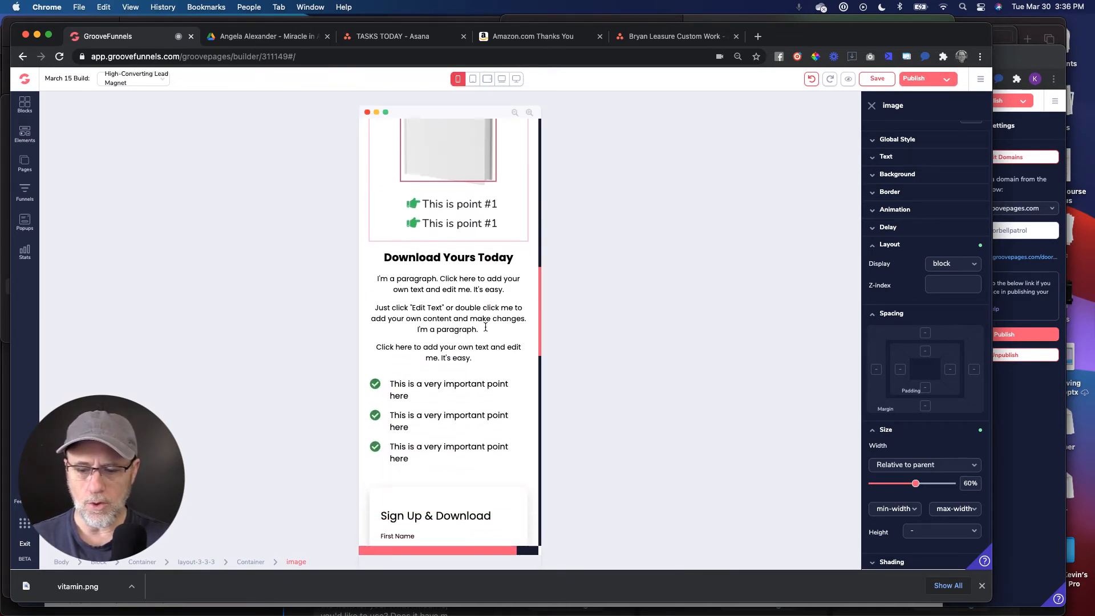
{"action": "left_click", "coordinate": [448, 301]}
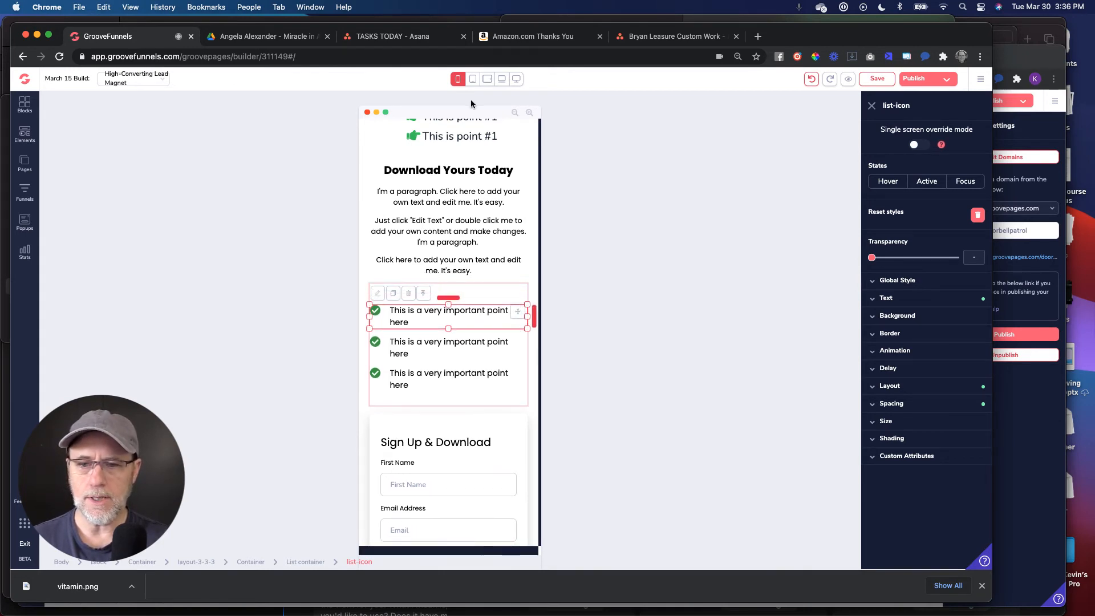
{"action": "left_click", "coordinate": [472, 79]}
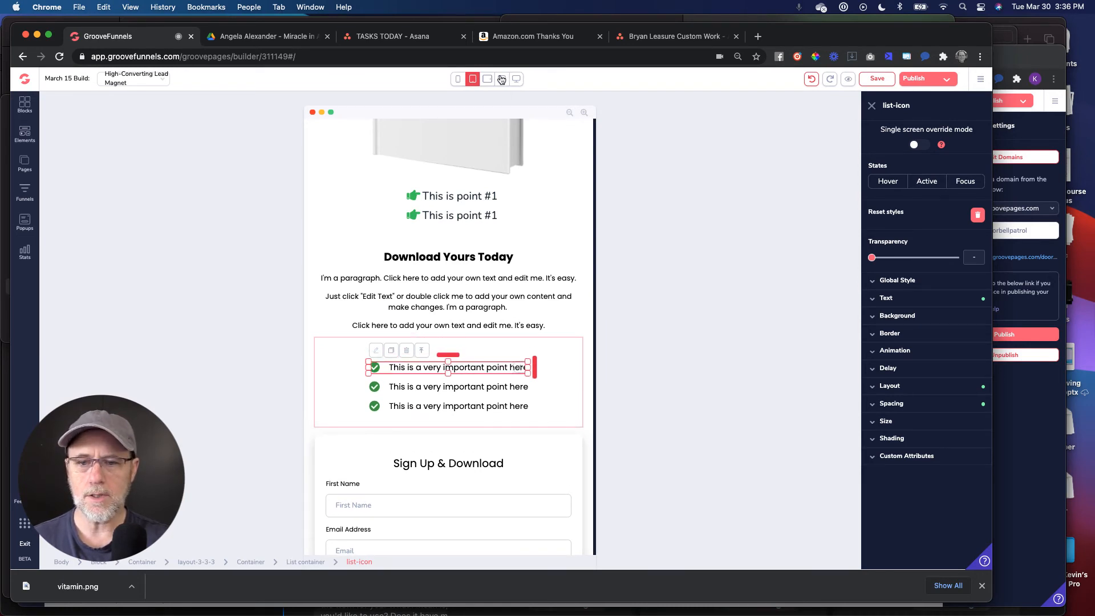
Select the second checklist point on mobile and preview the medium screen size
{"action": "left_click", "coordinate": [502, 78]}
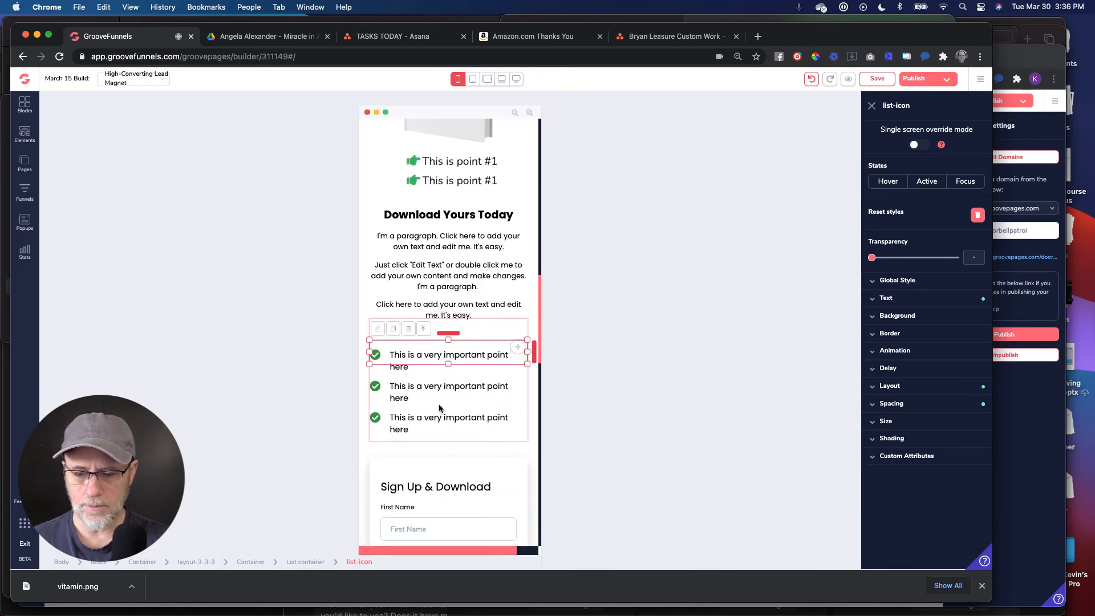
{"action": "left_click", "coordinate": [448, 391]}
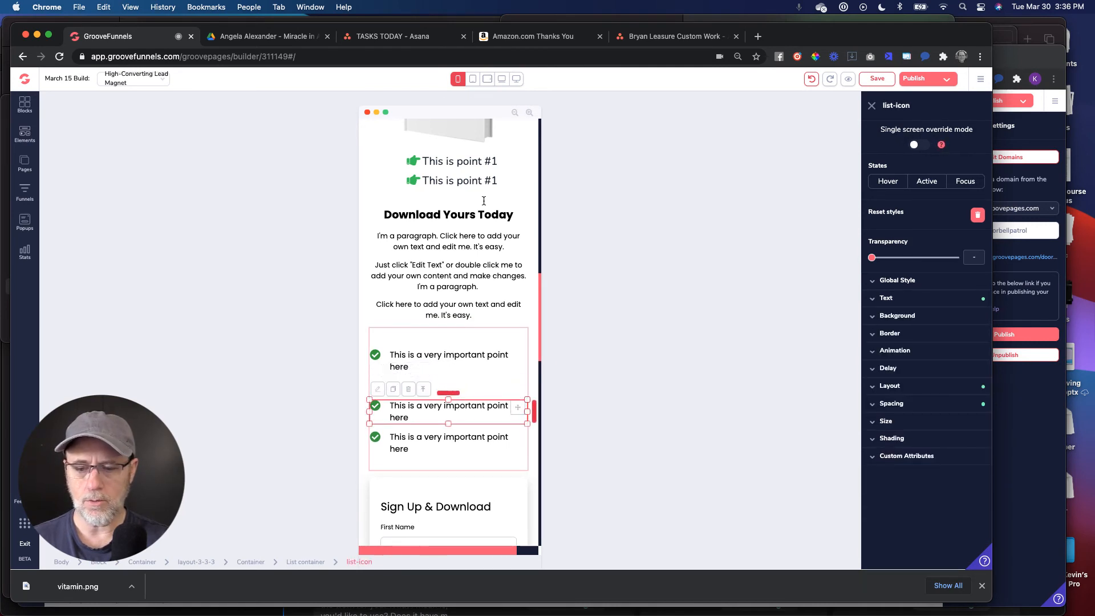
{"action": "left_click", "coordinate": [472, 79]}
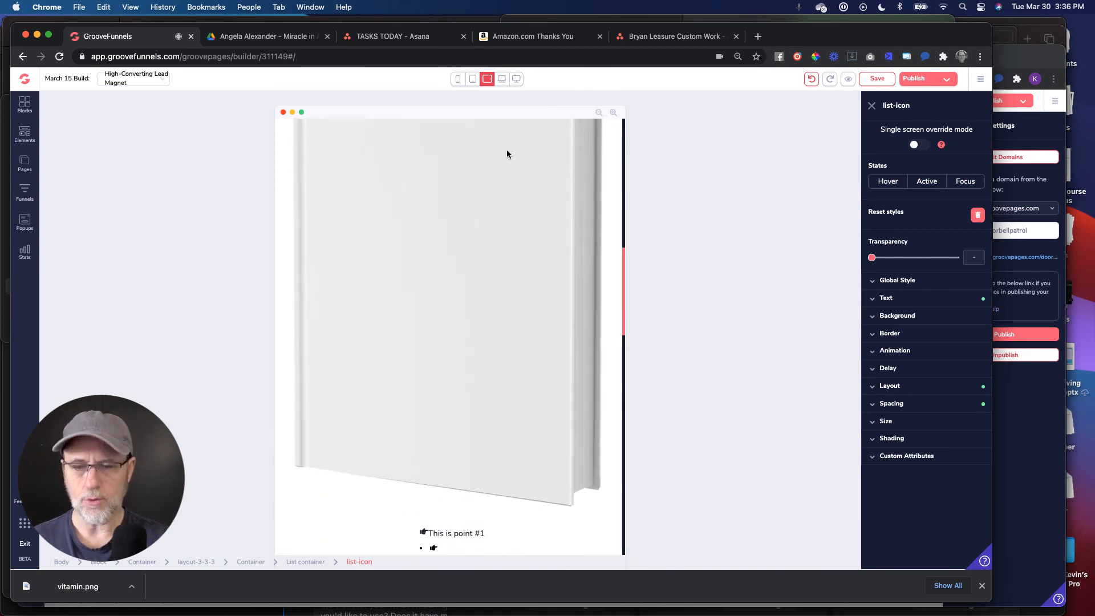
Return to the mobile layout showing the smaller book image above the points
{"action": "left_click", "coordinate": [502, 79]}
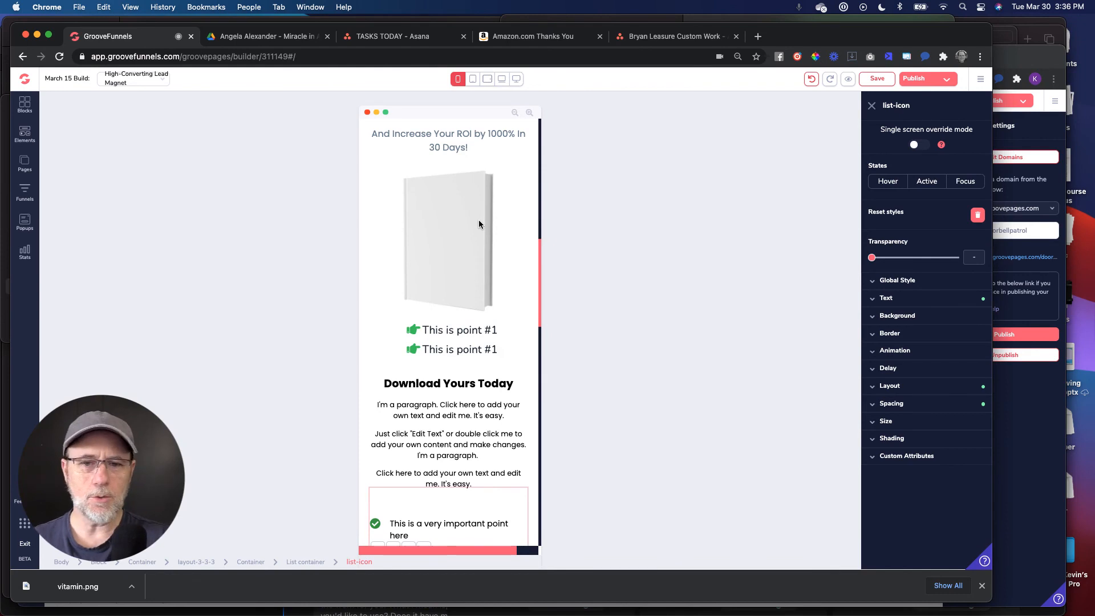
{"action": "mouse_move", "coordinate": [489, 250]}
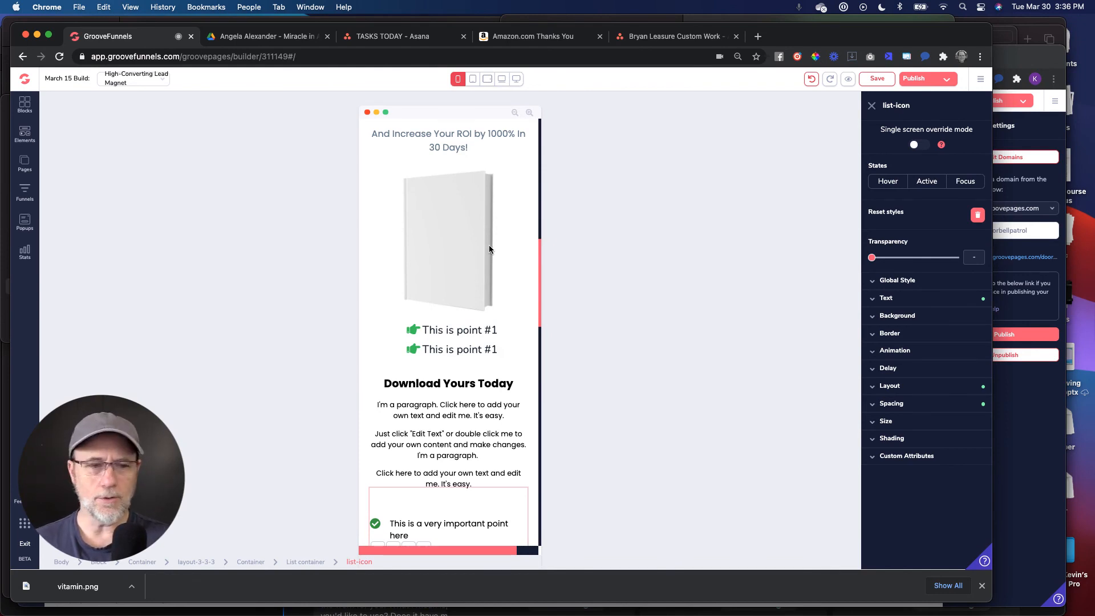
{"action": "mouse_move", "coordinate": [529, 264]}
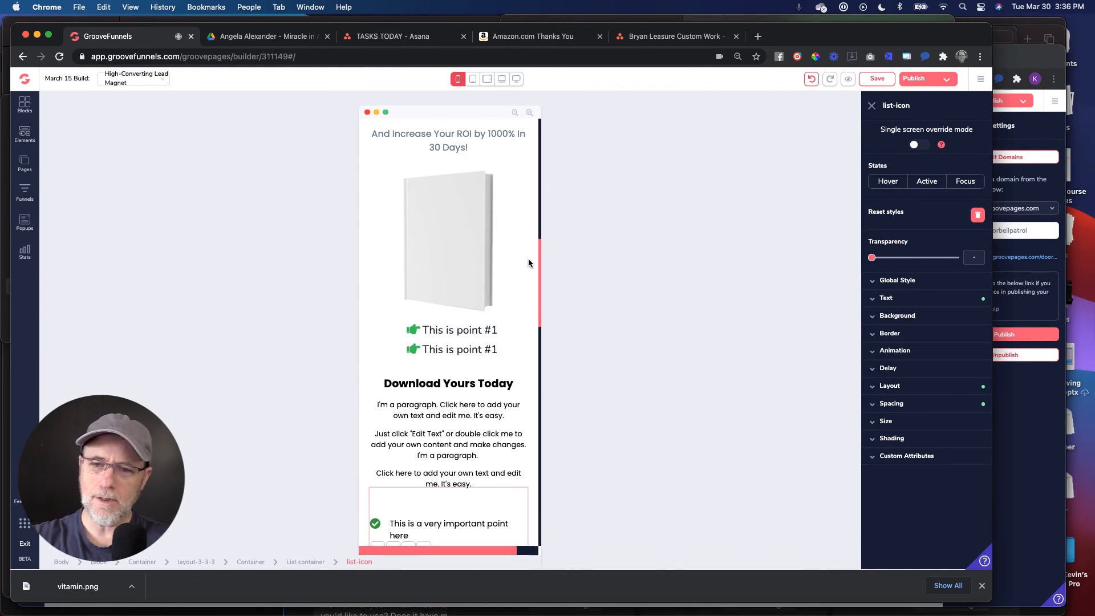